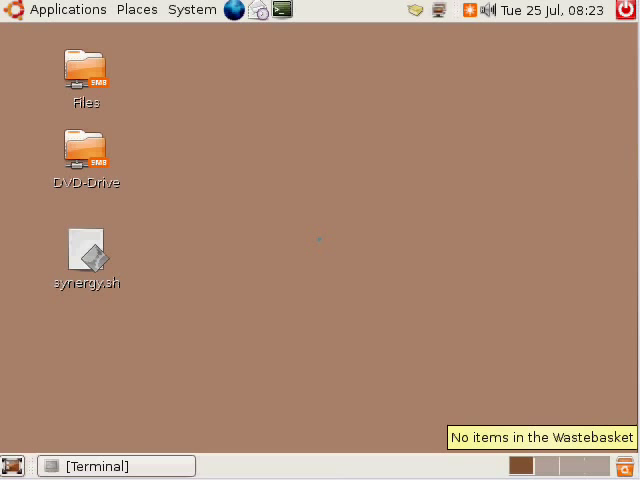
mouse_move(475, 140)
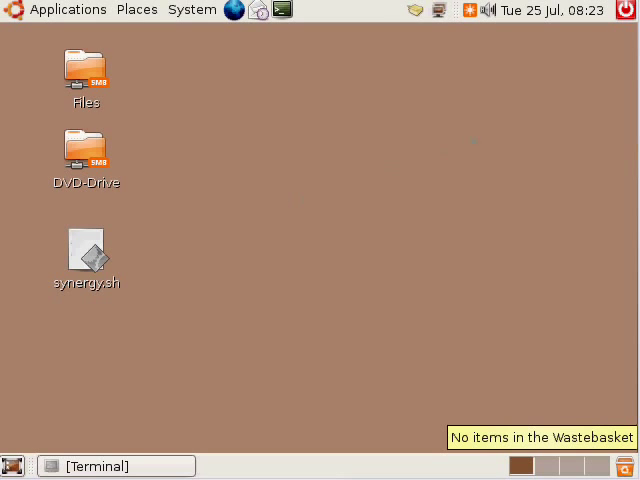
mouse_move(68, 9)
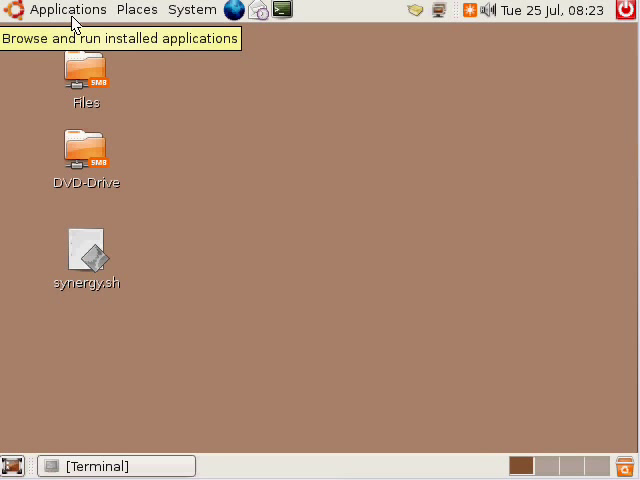
- Launch Gaim Internet Messenger from the Applications > Internet menu
click(67, 9)
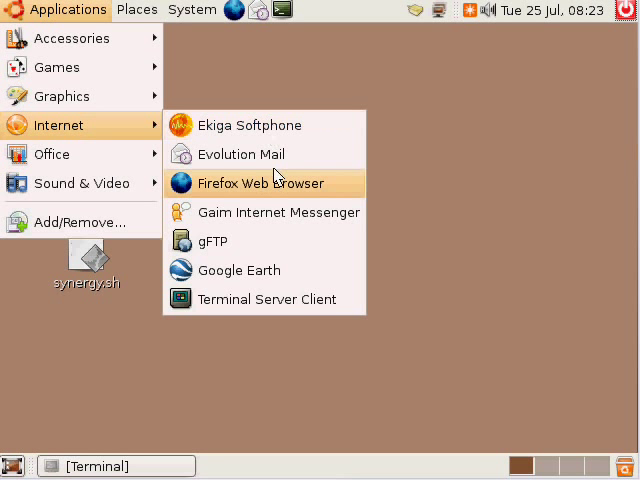
click(278, 212)
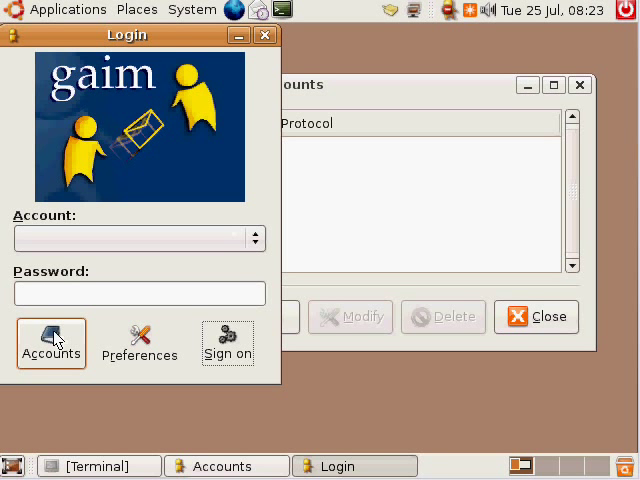
- Start a new account from the Login window's Accounts list
click(51, 343)
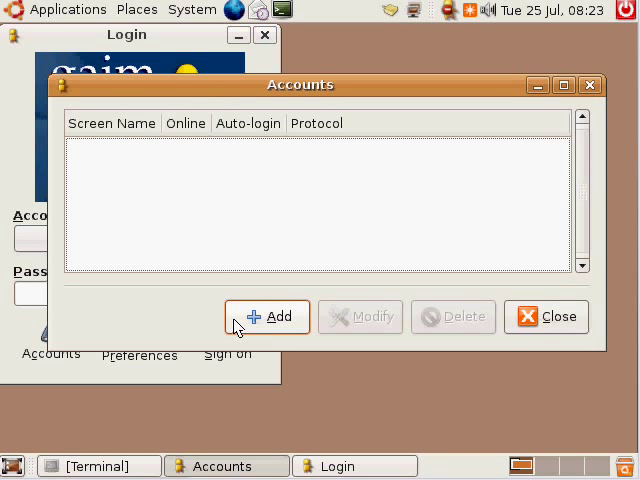
click(267, 316)
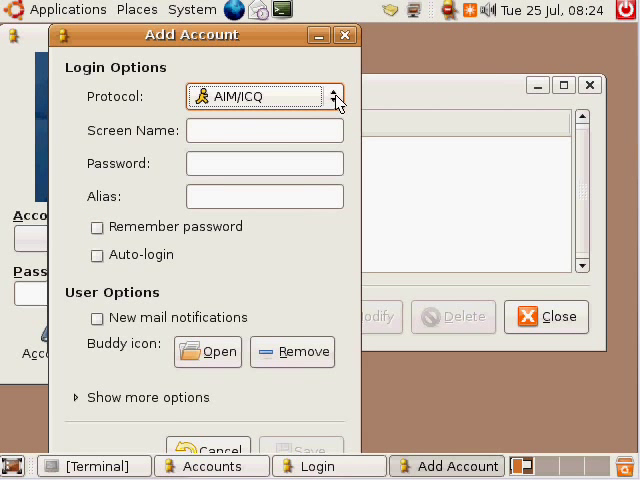
- Set the new account's protocol to IRC with server irc.lug.org.uk
click(334, 96)
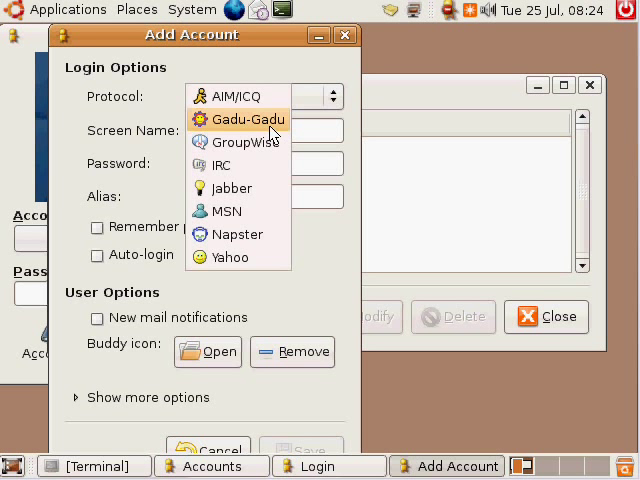
mouse_move(237, 165)
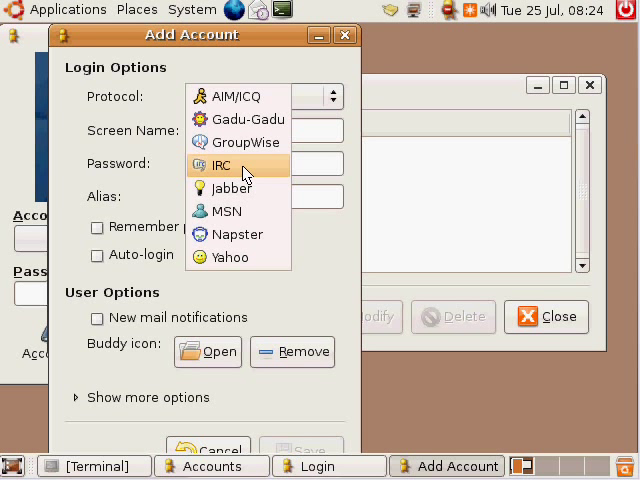
click(220, 165)
text(irc.)
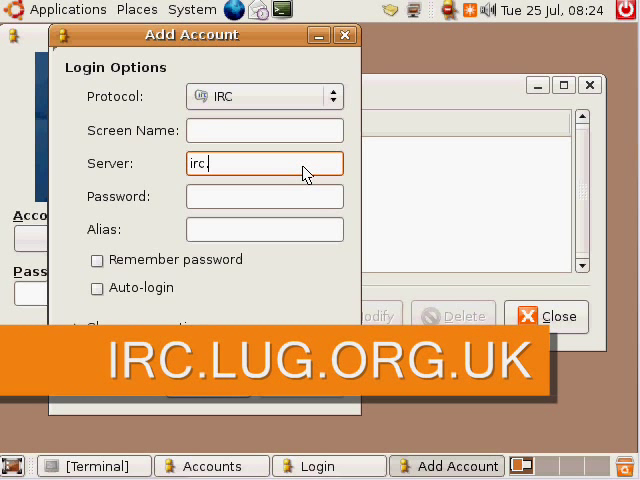
text(lug.or)
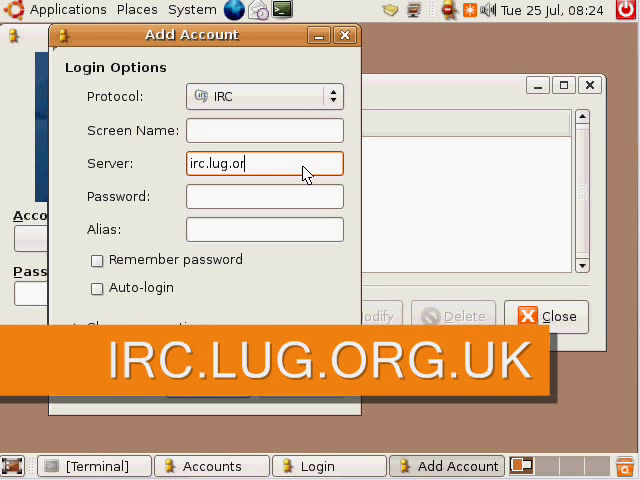
text(g.uk)
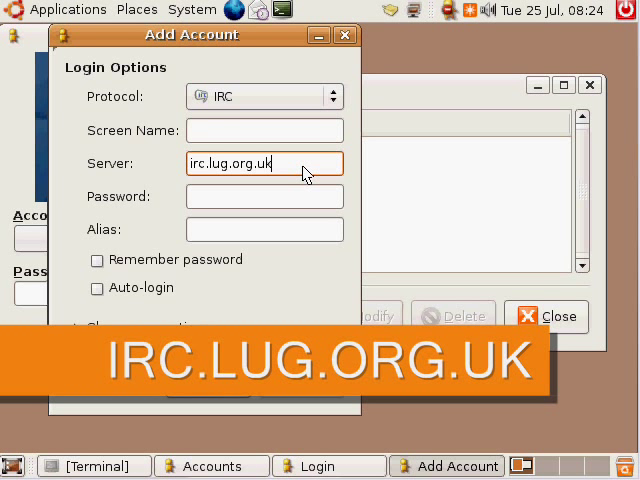
mouse_move(297, 135)
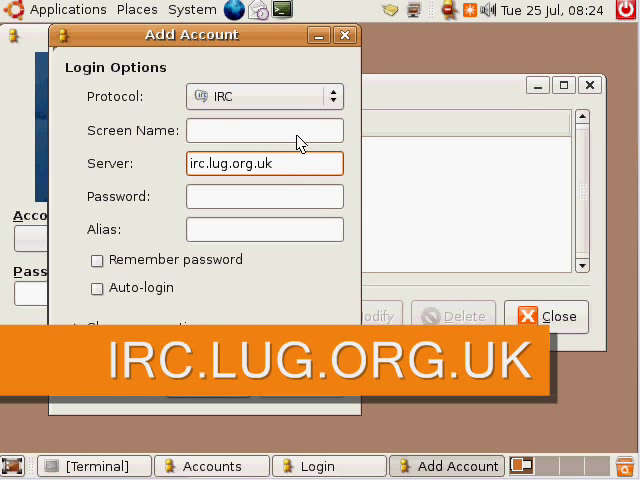
- Enter screen name and alias Bob, enable auto-login, and save the account
text(Bob)
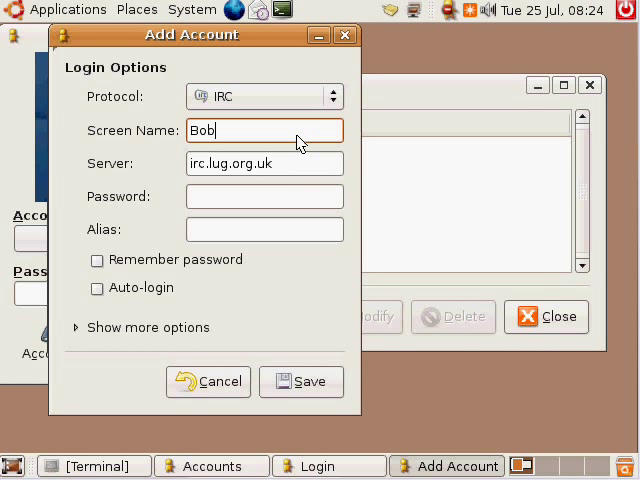
click(264, 229)
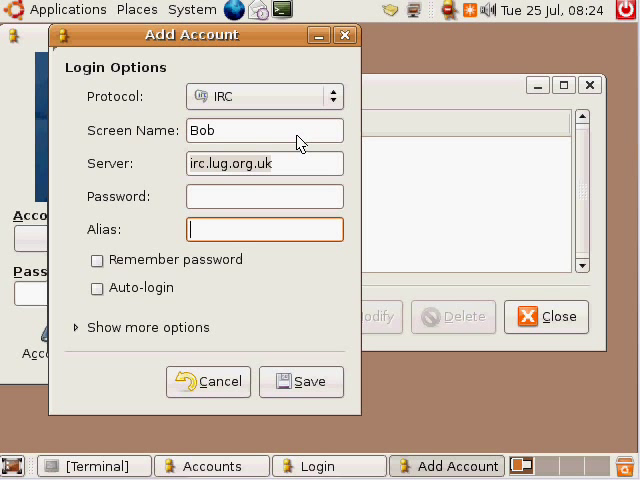
text(Bob)
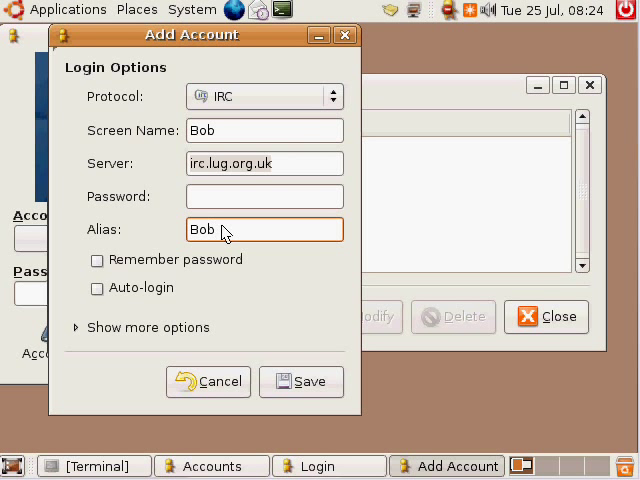
click(97, 288)
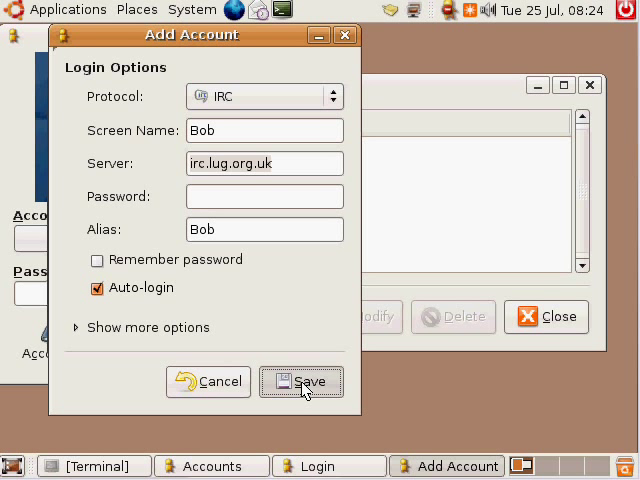
click(301, 382)
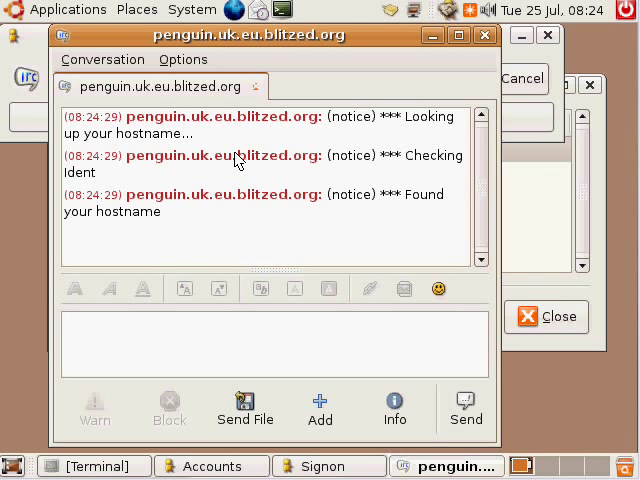
click(275, 343)
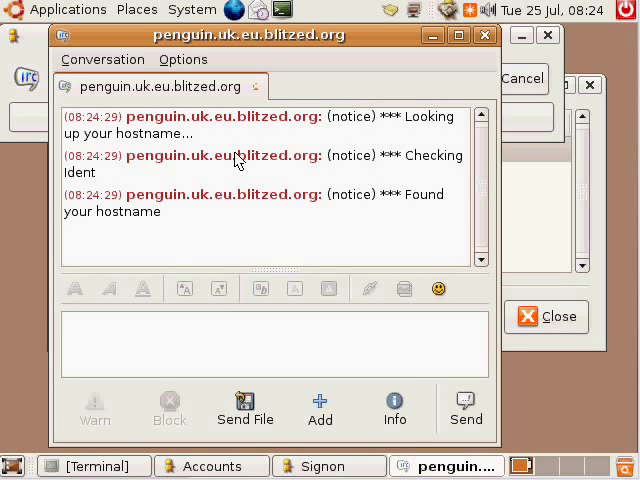
click(275, 345)
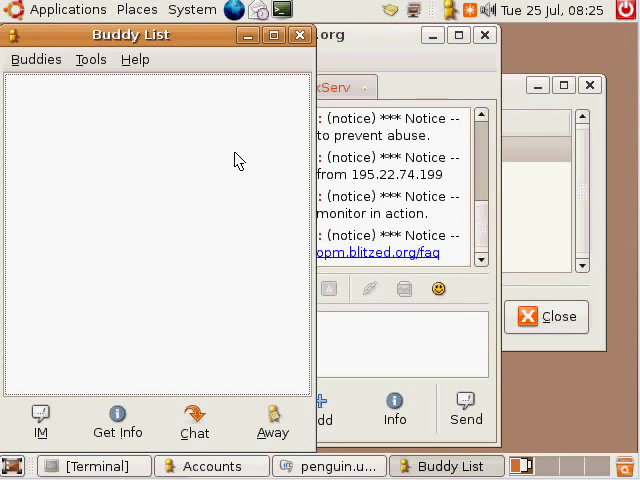
mouse_move(379, 350)
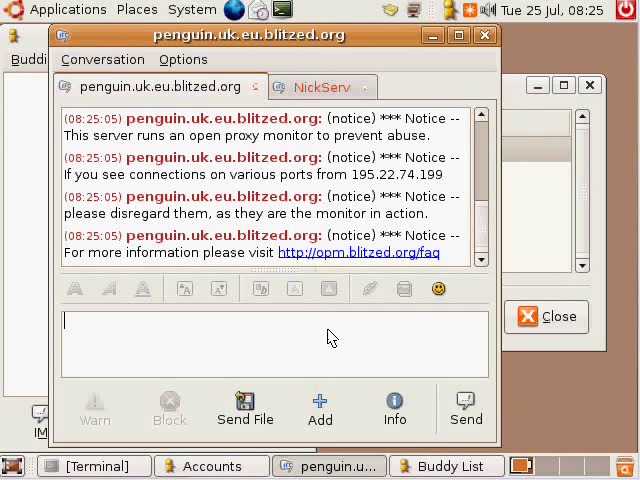
- Enter the /join #klug command in the server tab to join the channel
text(/join #klug)
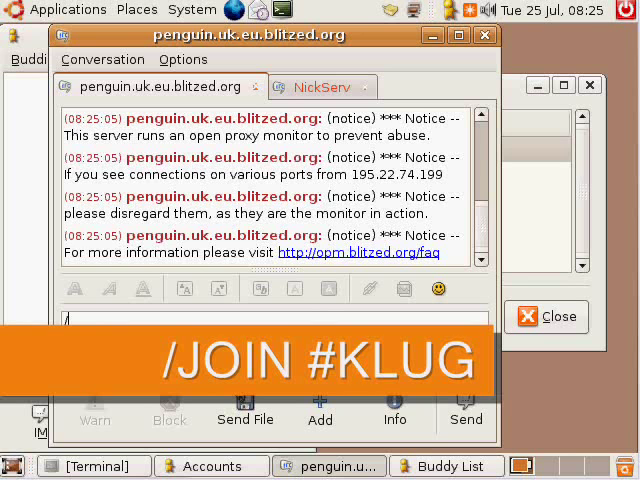
text(/join)
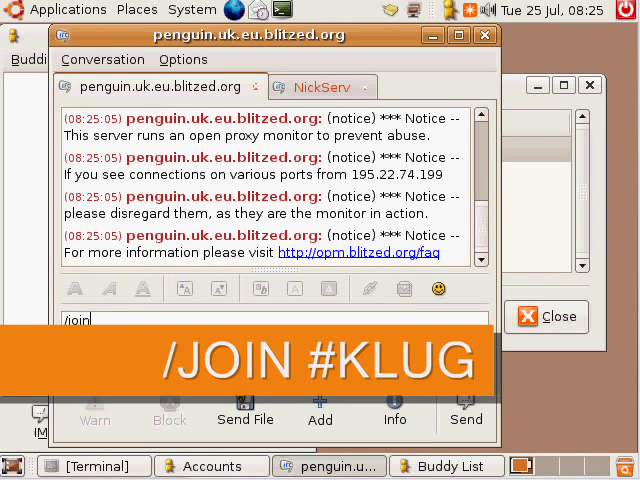
text(#k)
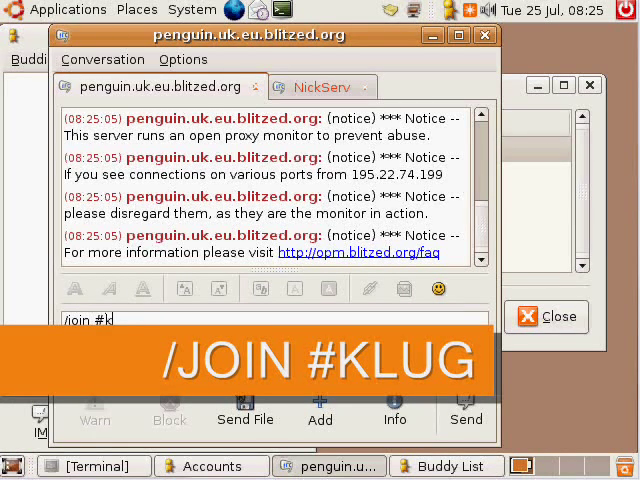
text(ug)
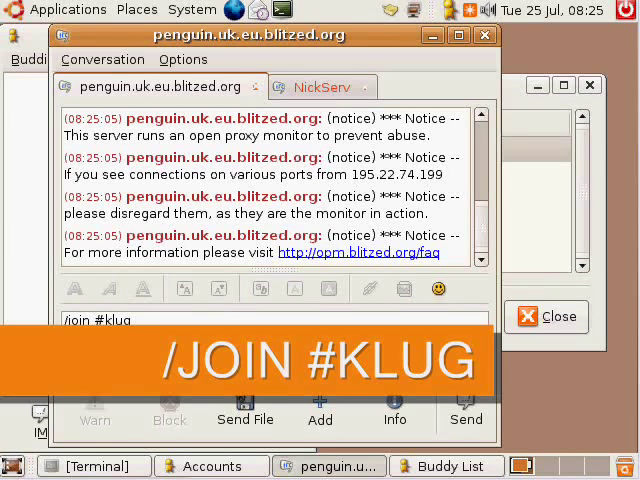
key(Return)
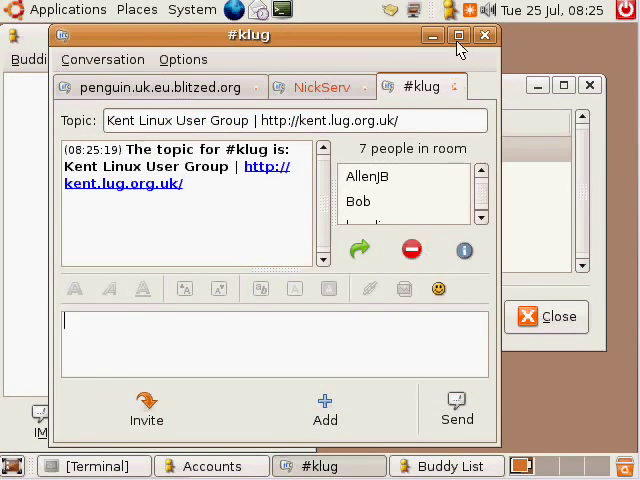
- Maximize the #klug window and send 'goodmorning kent lug.' to the channel
click(457, 35)
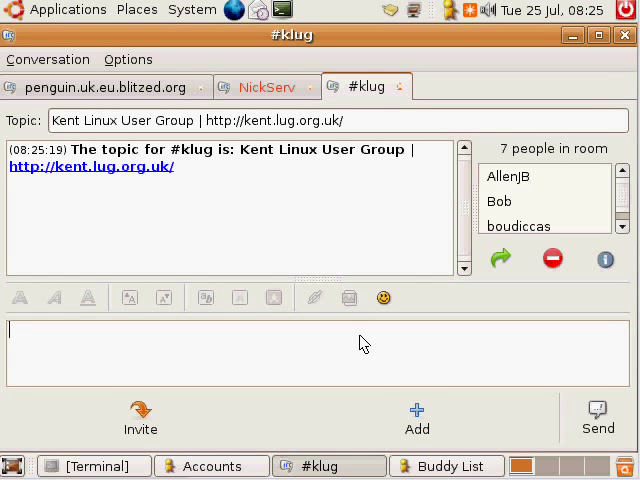
text(goo)
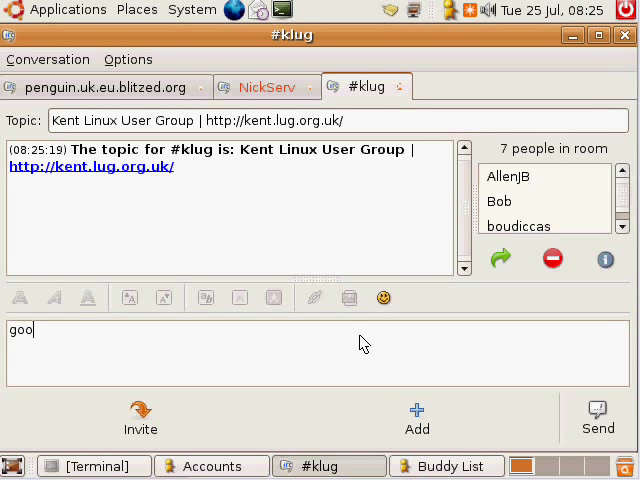
text(dmorn)
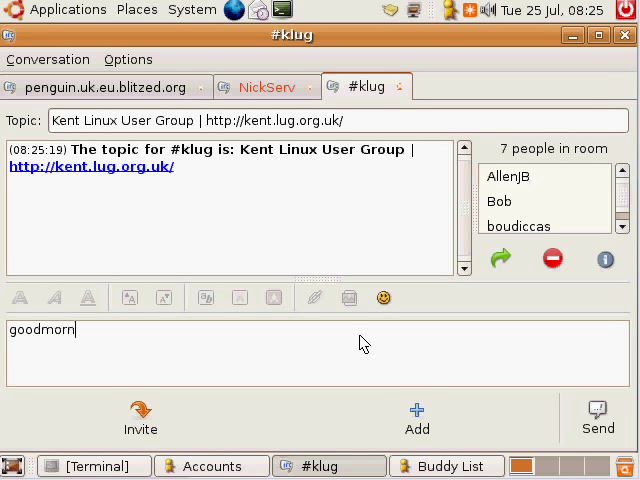
text(ing kent lug.)
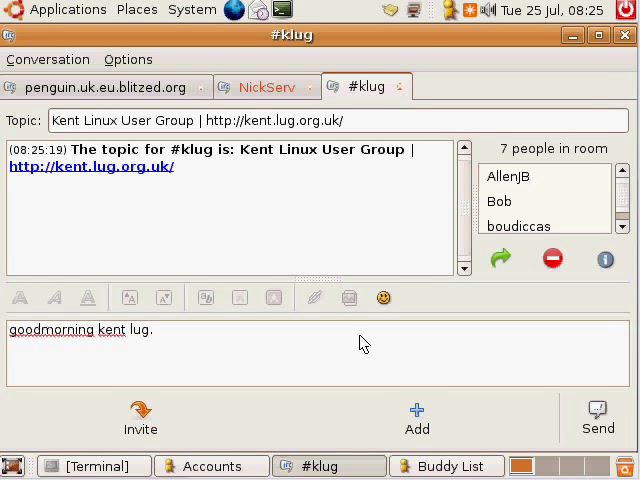
click(597, 418)
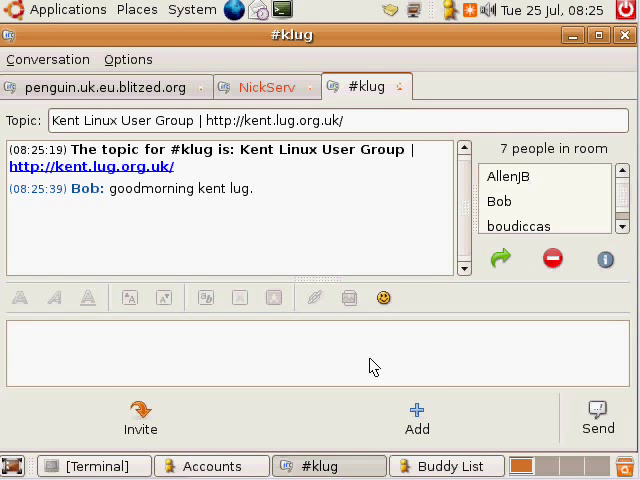